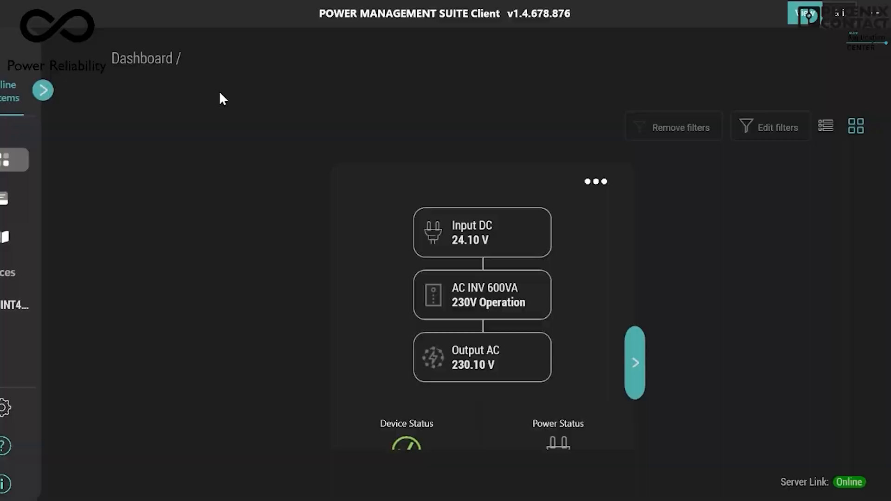
- Expand the collapsed sidebar to show Dashboard, Logs, Descriptor Library and the device tree
click(45, 89)
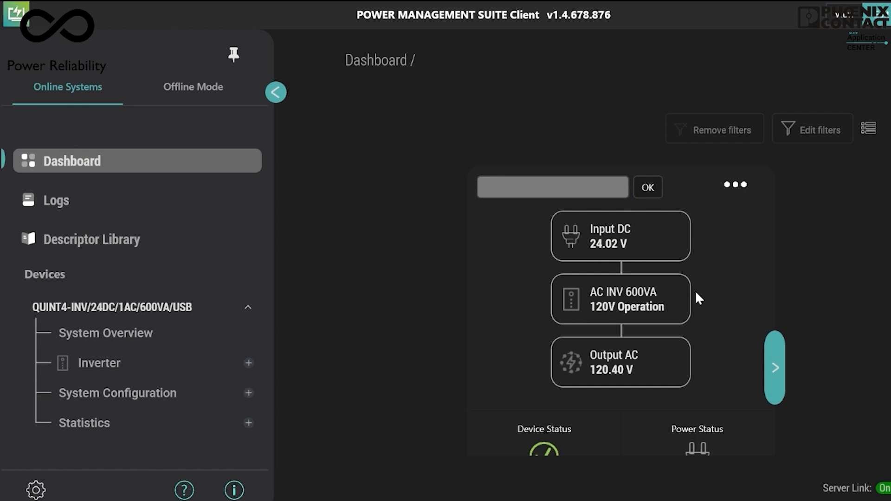
mouse_move(599, 321)
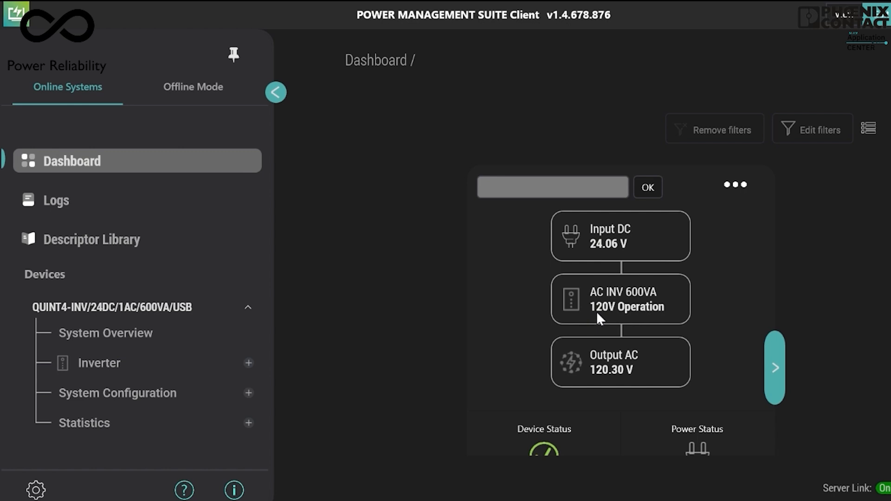
mouse_move(618, 318)
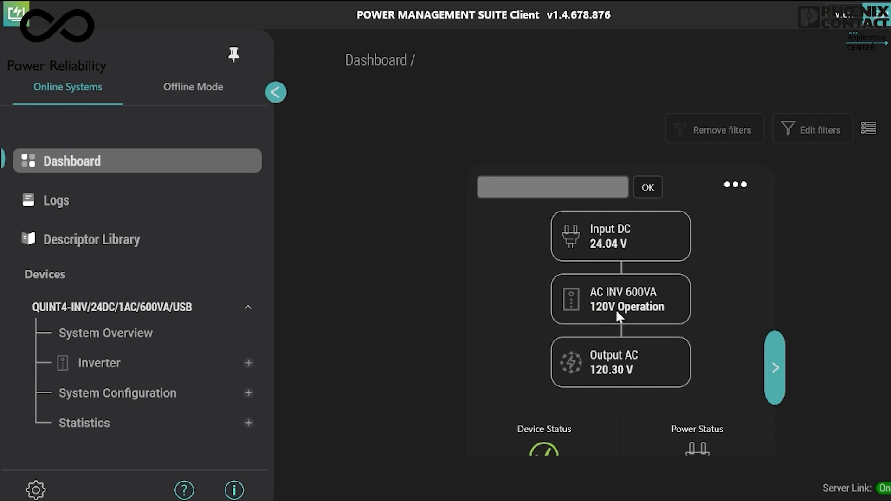
mouse_move(750, 297)
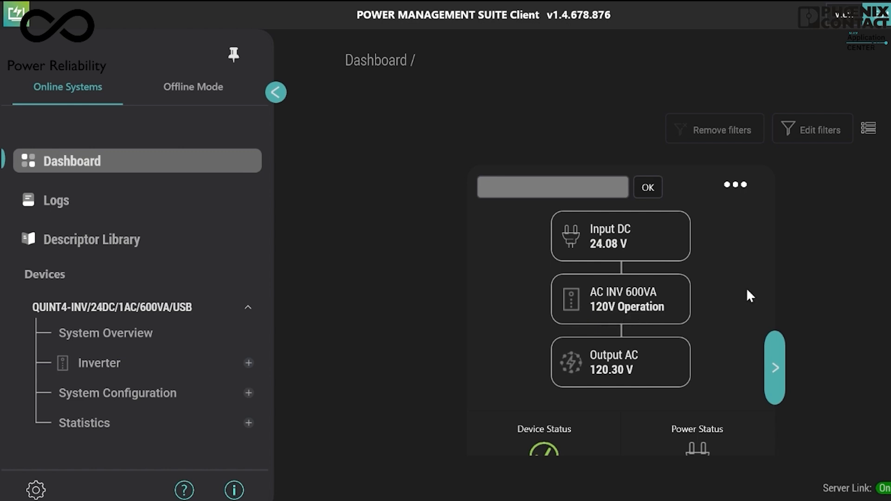
mouse_move(603, 321)
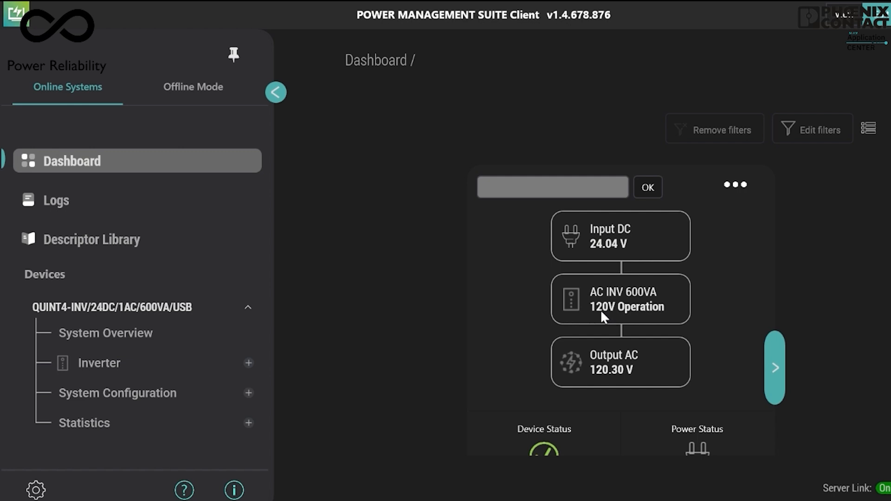
mouse_move(708, 309)
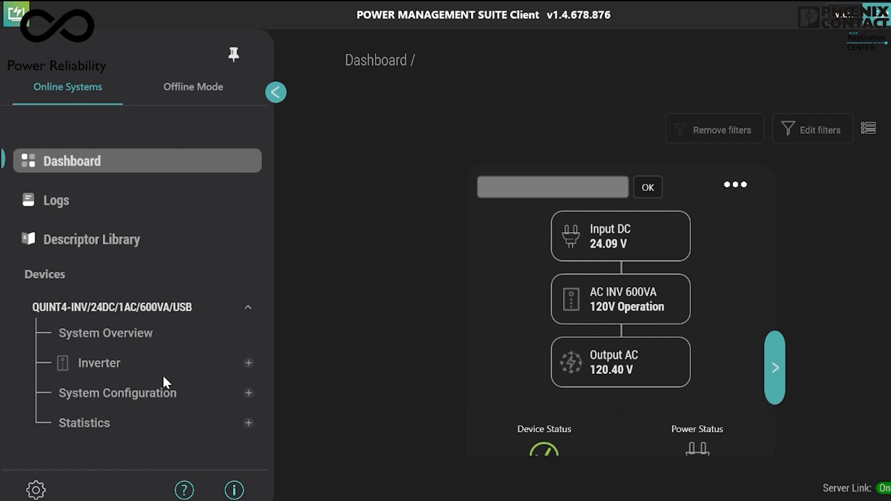
mouse_move(256, 409)
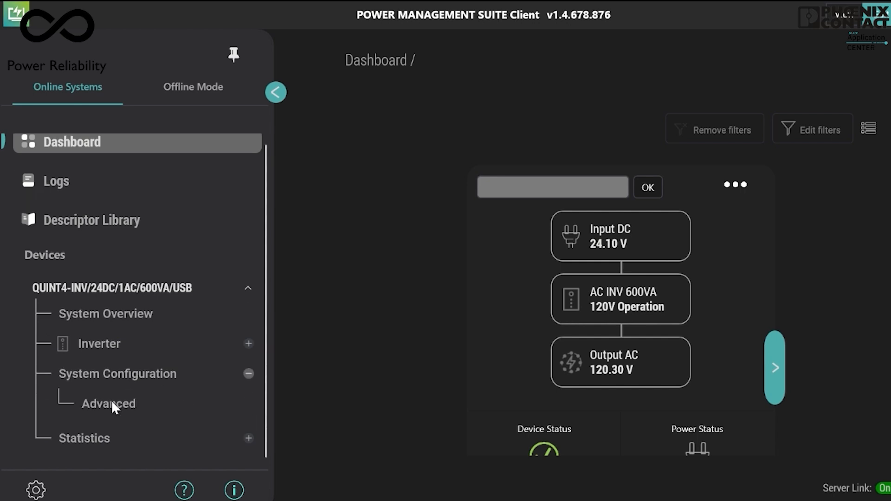
- In Advanced settings, set the 120V operating frequency mode to 50Hz and save the changes
click(107, 403)
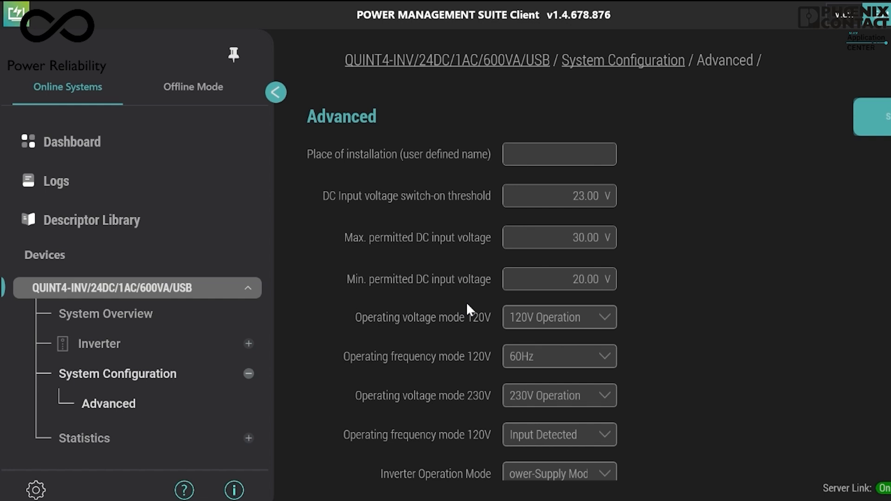
mouse_move(436, 374)
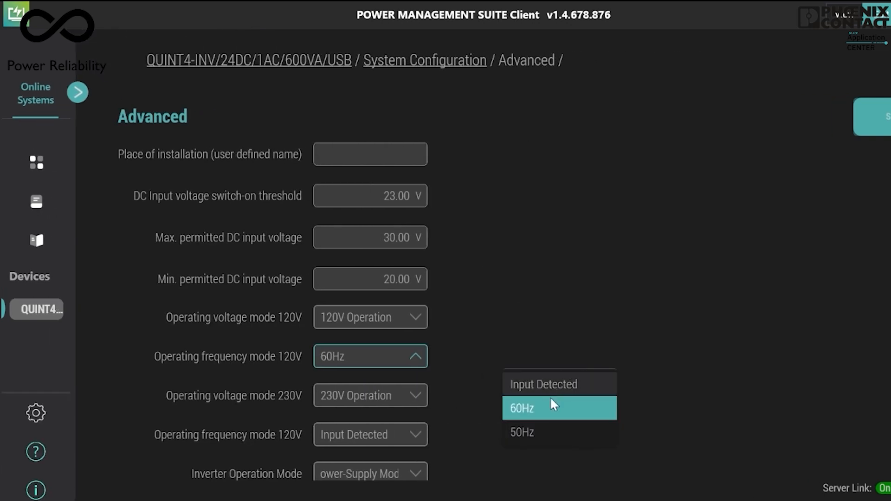
click(522, 432)
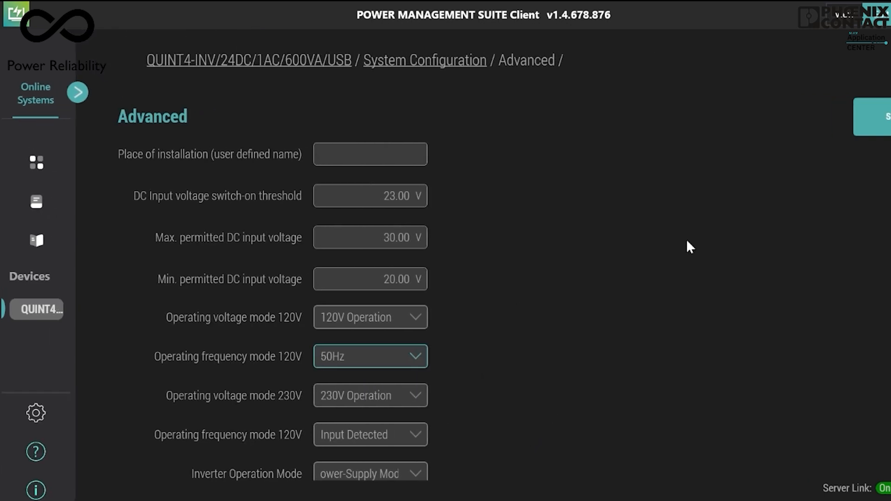
click(880, 116)
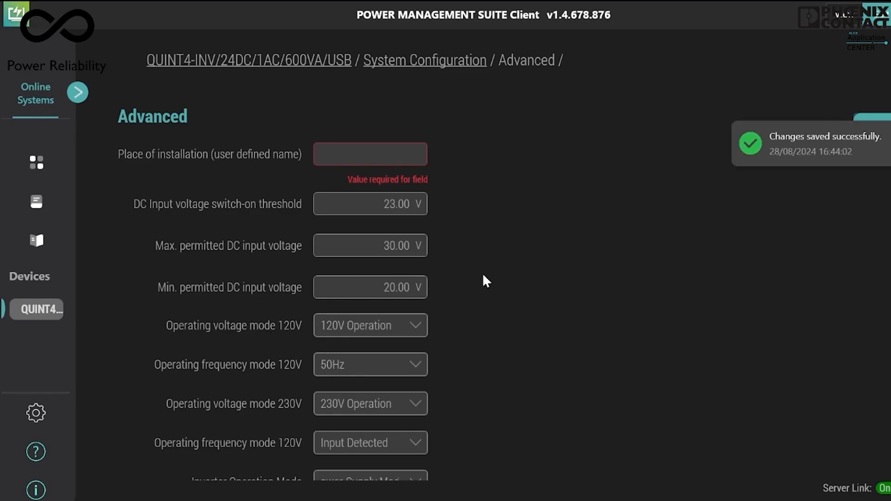
mouse_move(469, 273)
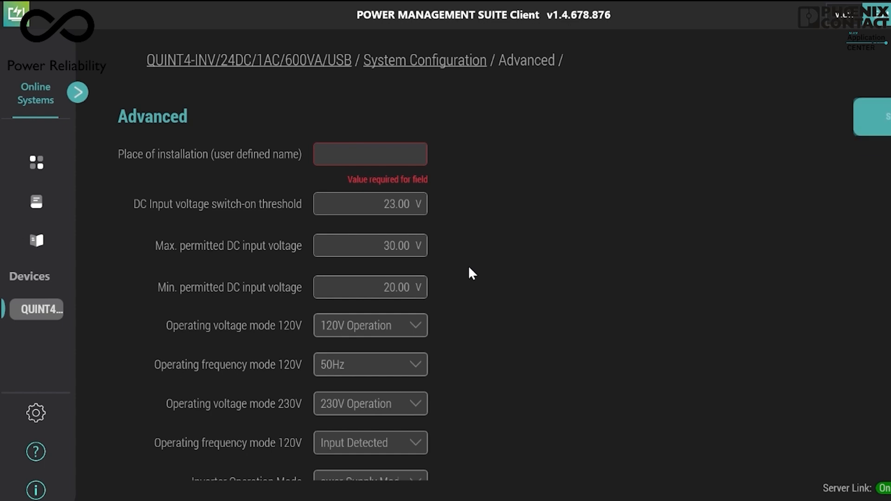
mouse_move(75, 128)
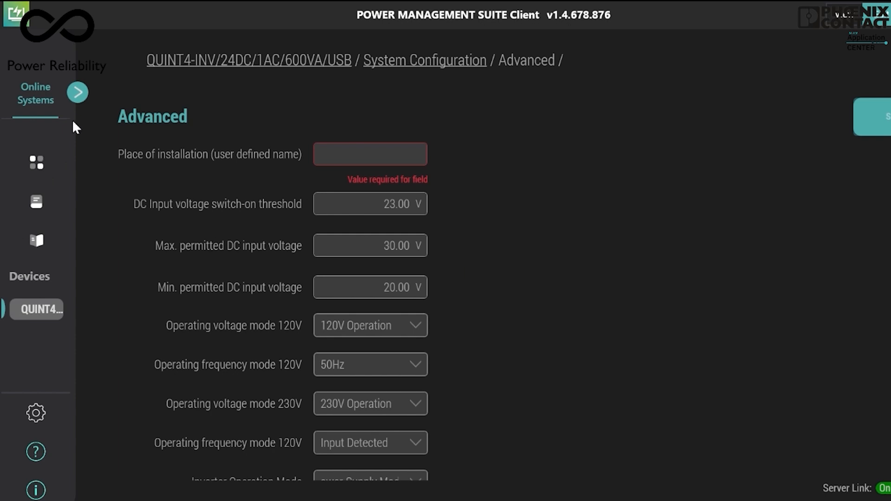